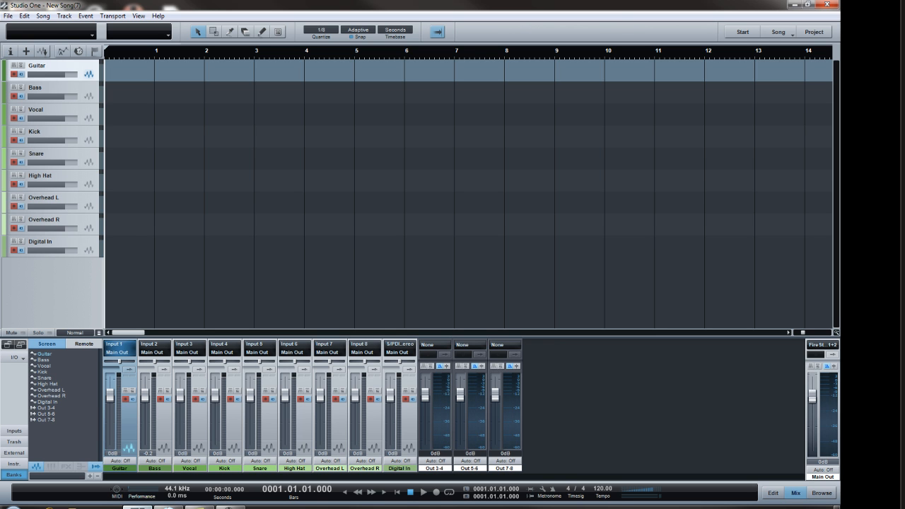
mouse_move(156, 265)
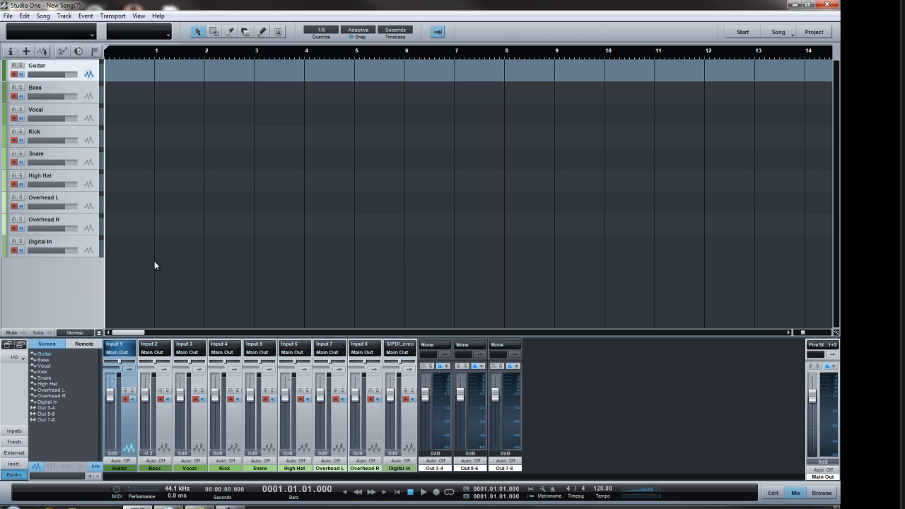
mouse_move(238, 124)
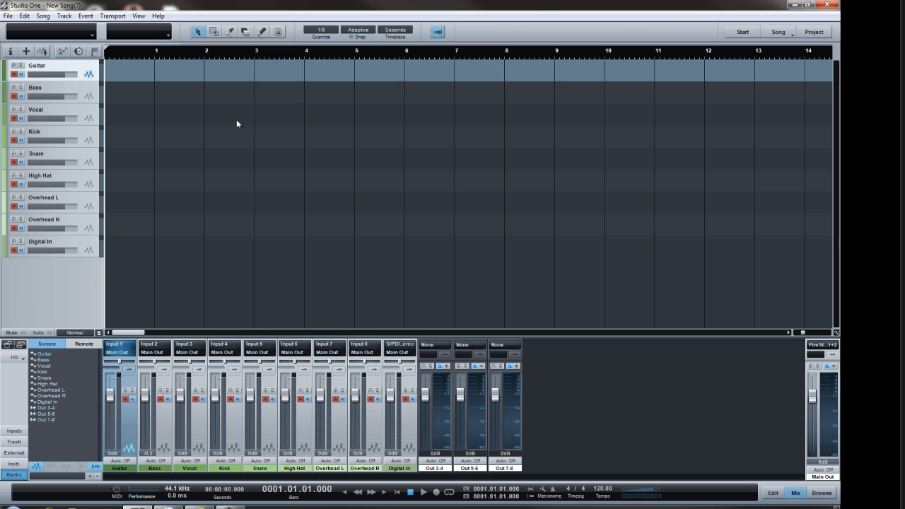
mouse_move(81, 298)
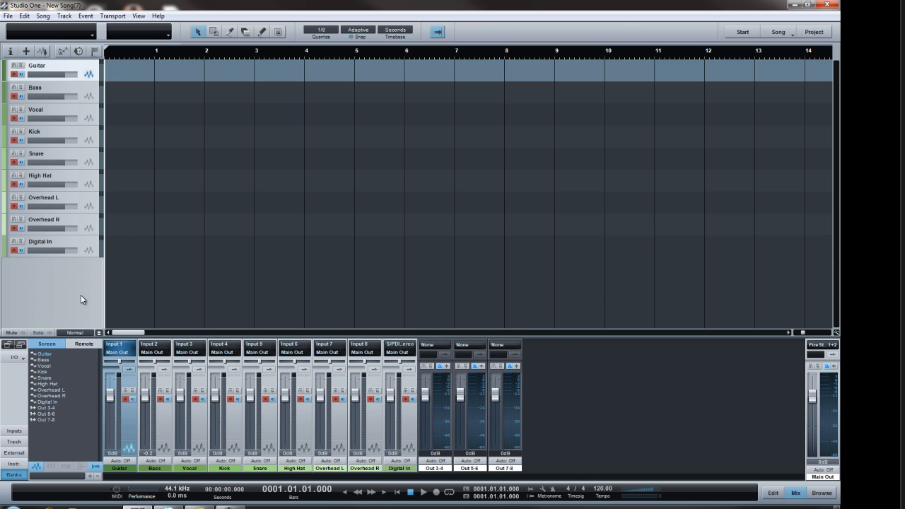
mouse_move(66, 337)
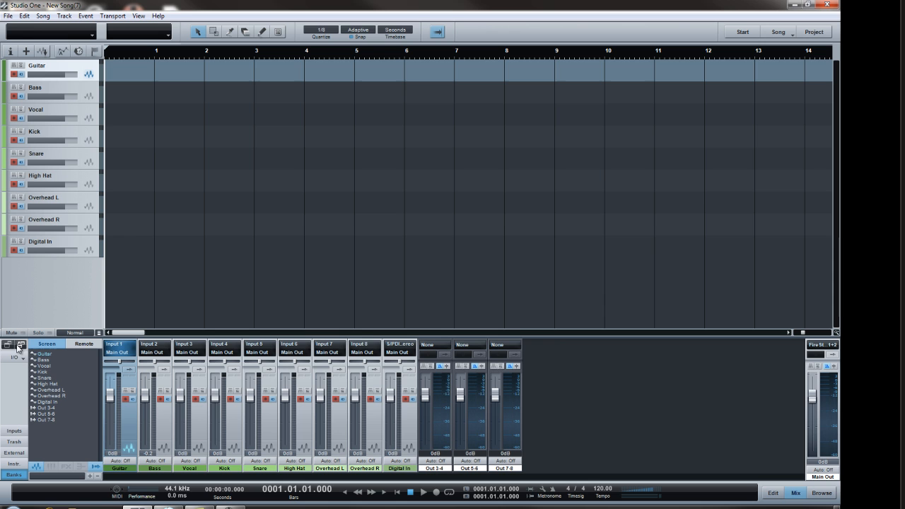
mouse_move(19, 346)
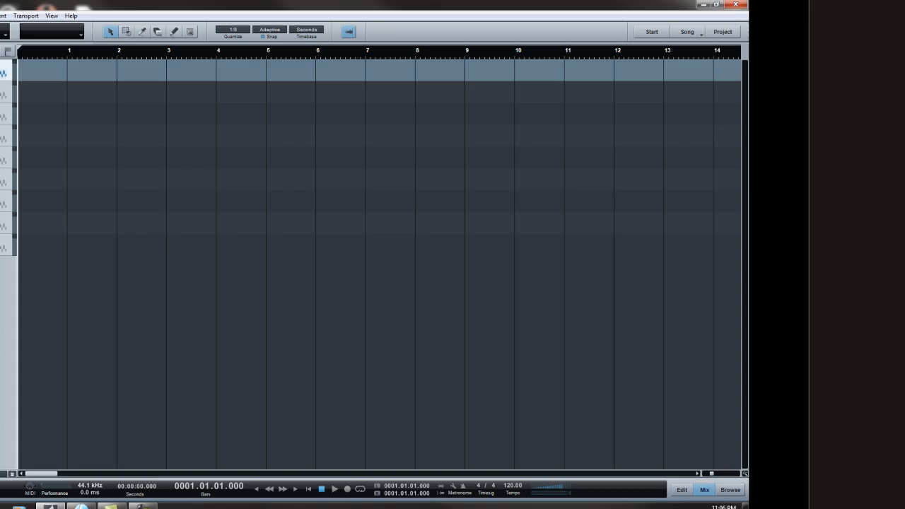
Detach the console into its own full-size window showing all channels and sends
click(704, 489)
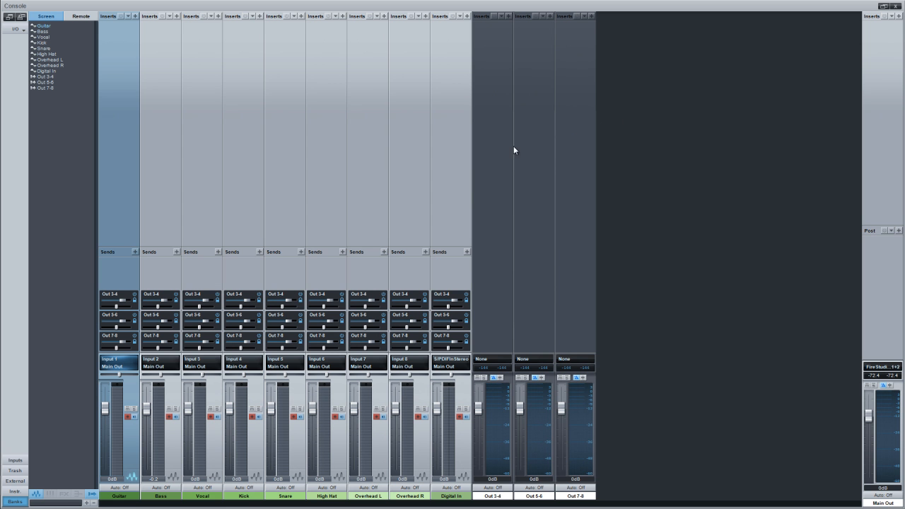
mouse_move(319, 193)
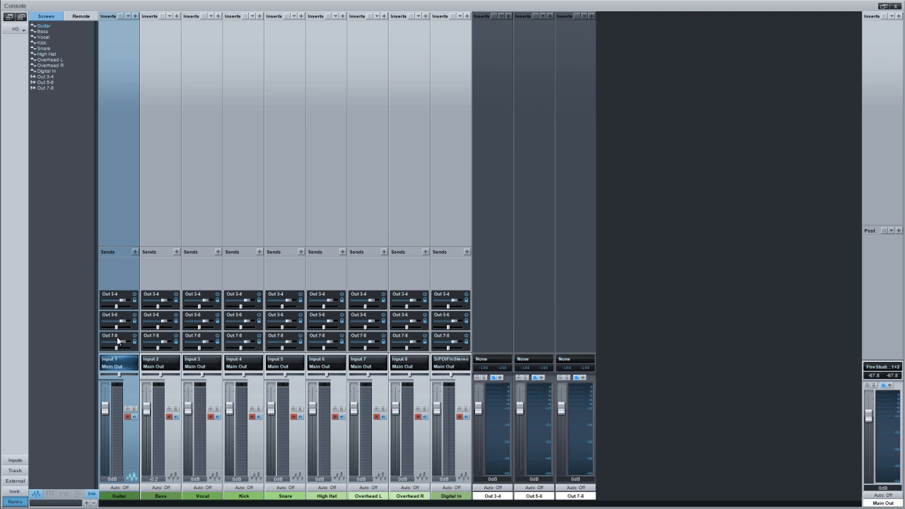
mouse_move(110, 281)
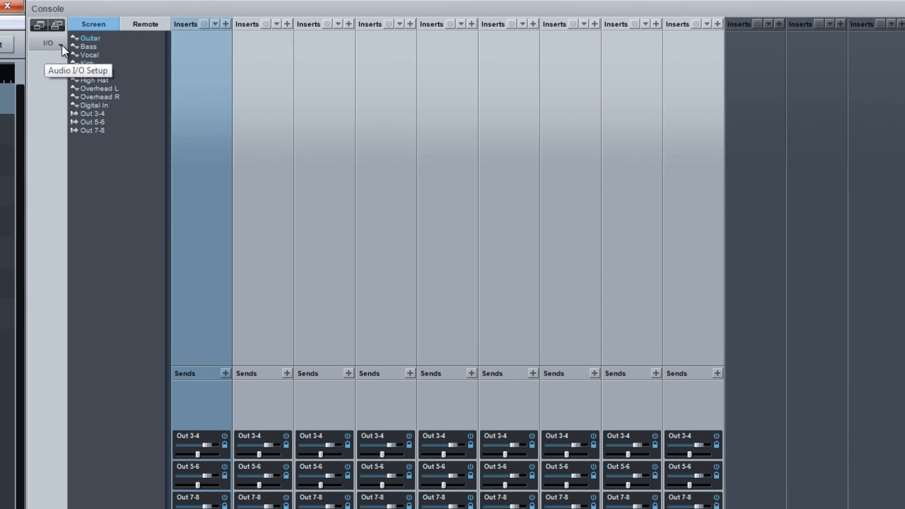
Show the Audio I/O Setup outputs listing Main Out, Out 3-4, 5-6 and 7-8
click(48, 43)
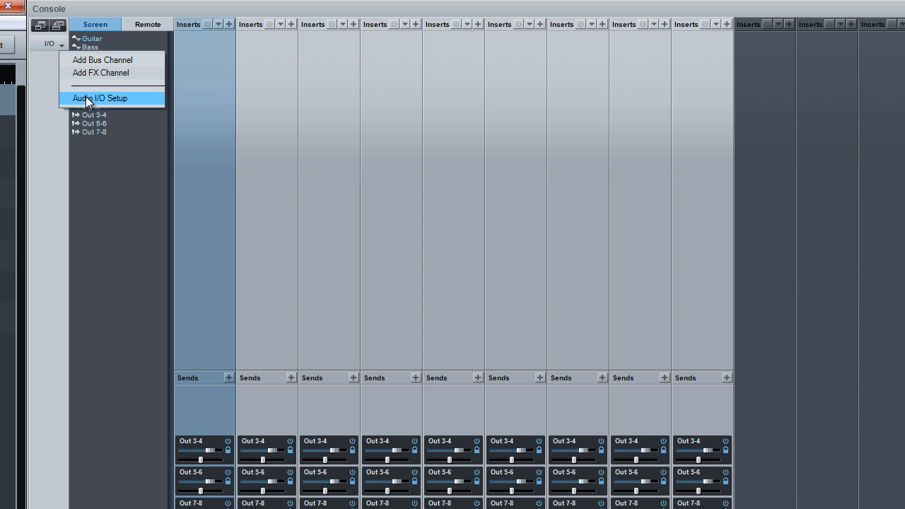
click(101, 97)
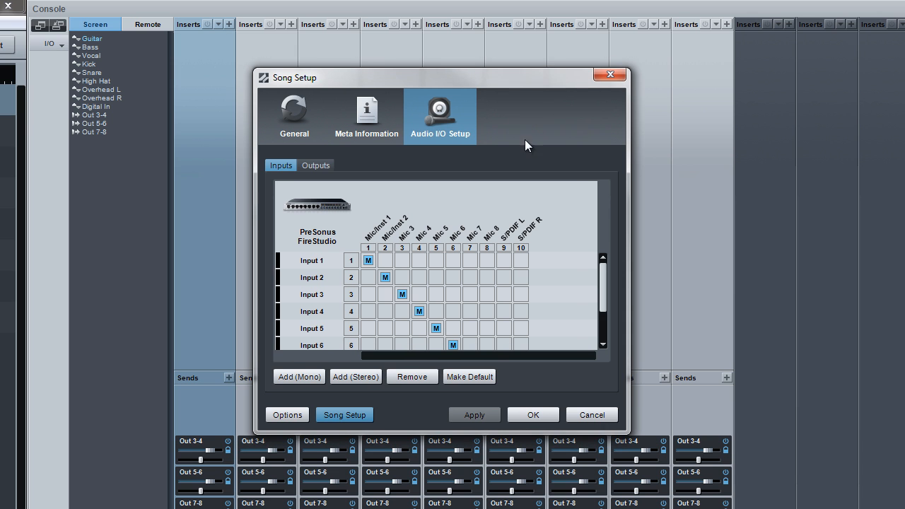
mouse_move(593, 286)
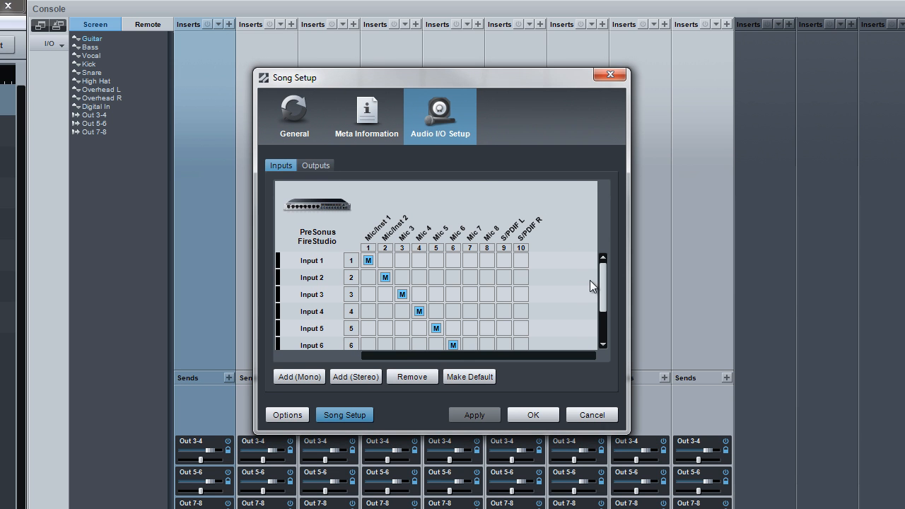
scroll(down, 3)
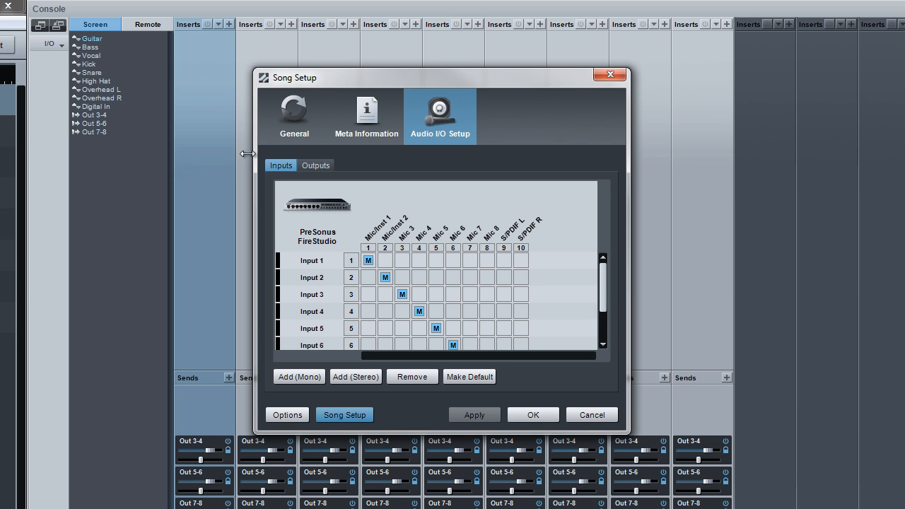
click(315, 164)
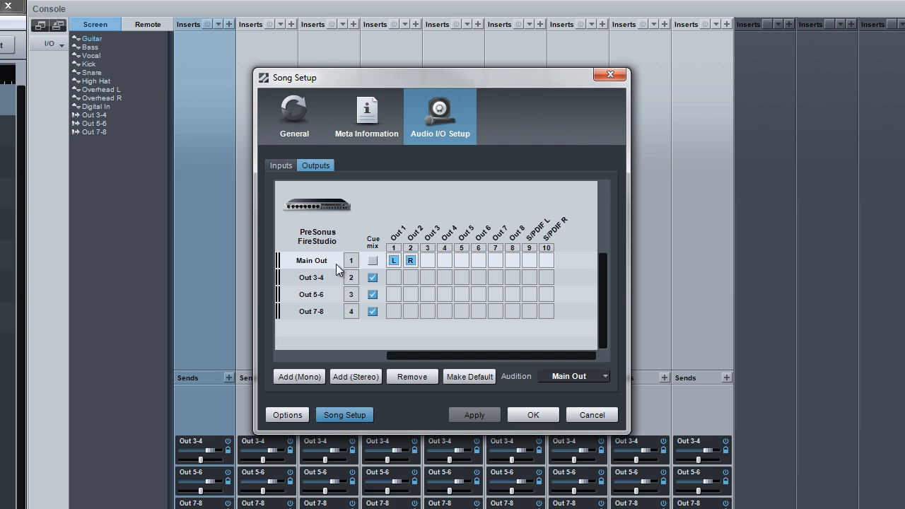
Enable cue mix on Main Out and route Out 3-4, 5-6, 7-8 to hardware outputs 3-4, 5-6, 7-8
click(372, 260)
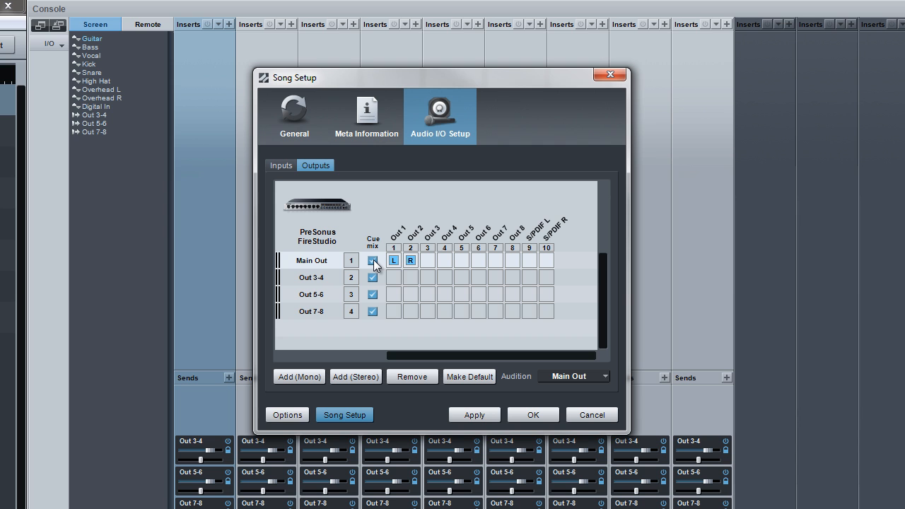
click(373, 260)
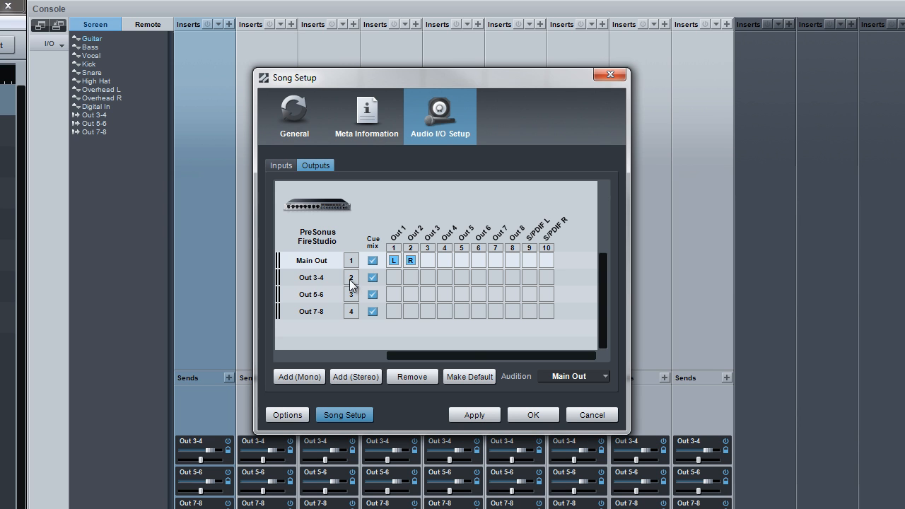
mouse_move(311, 282)
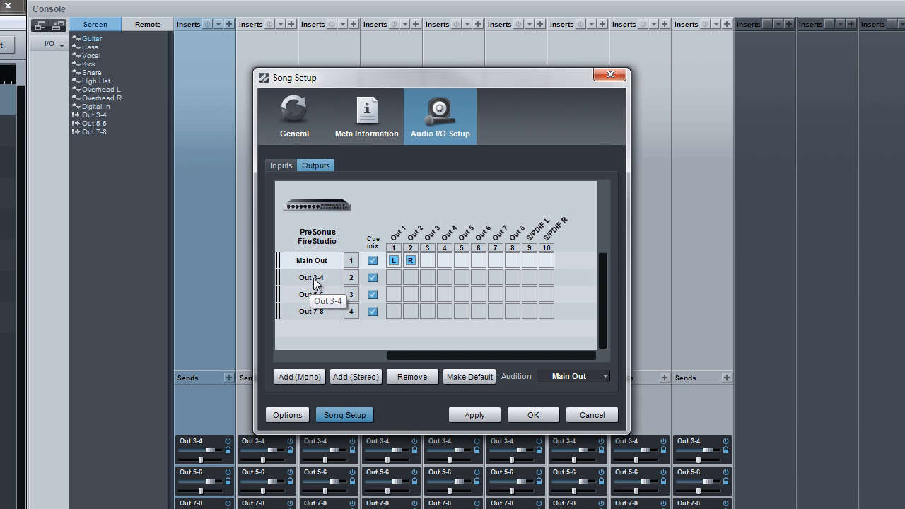
click(427, 277)
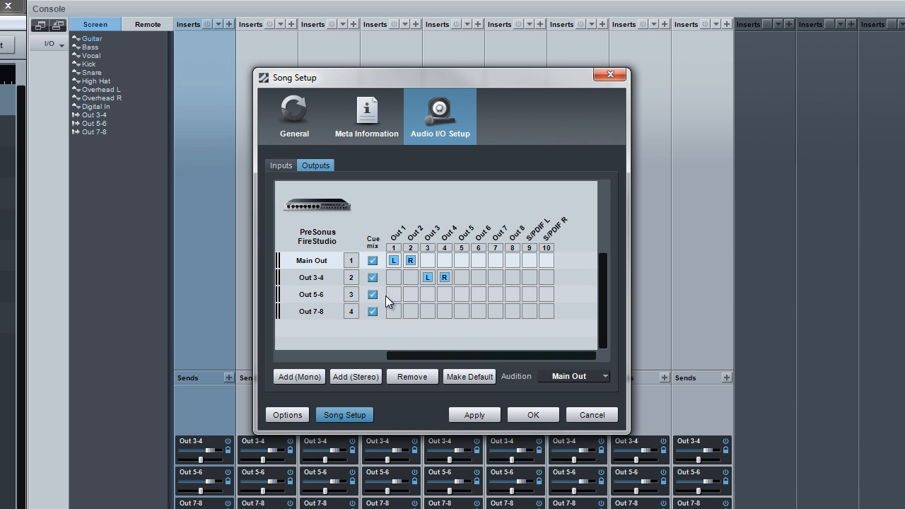
click(461, 294)
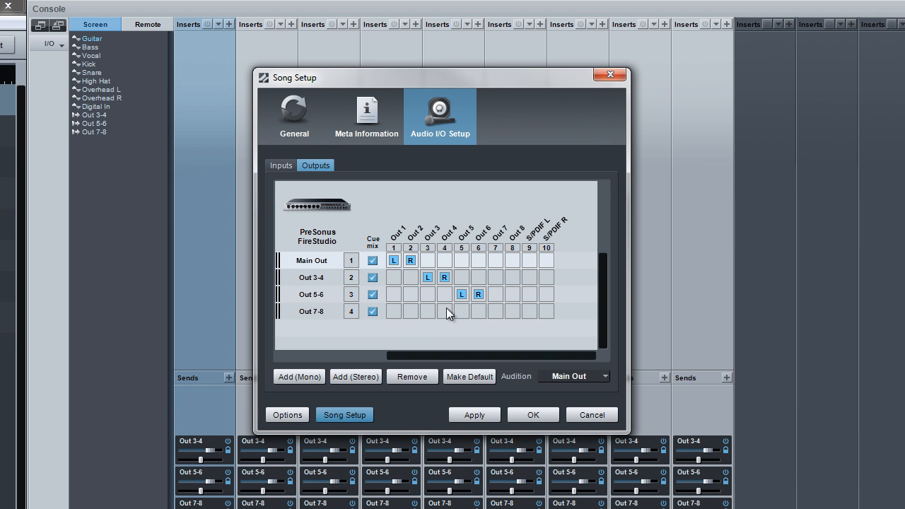
click(496, 311)
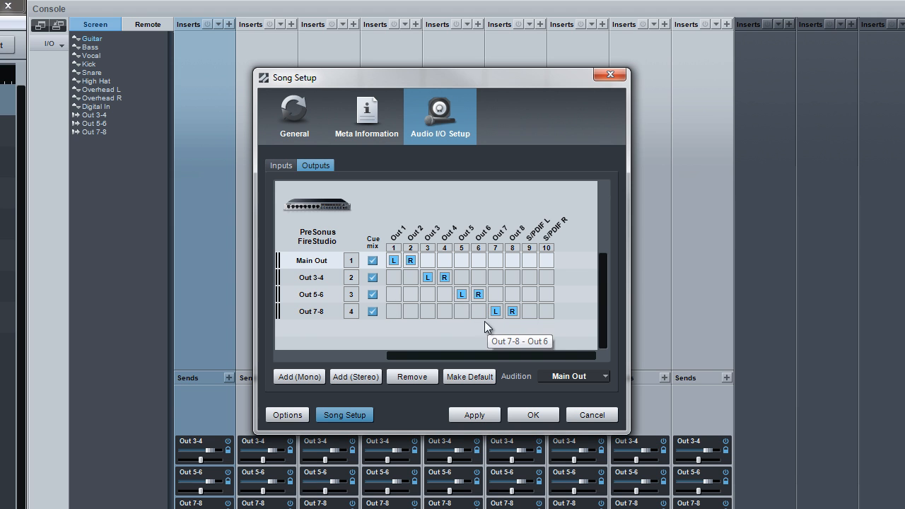
mouse_move(406, 275)
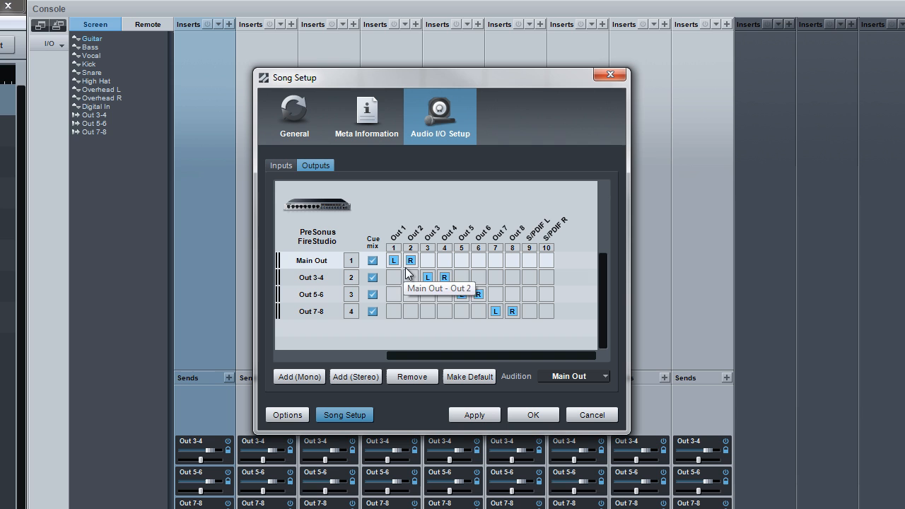
mouse_move(315, 281)
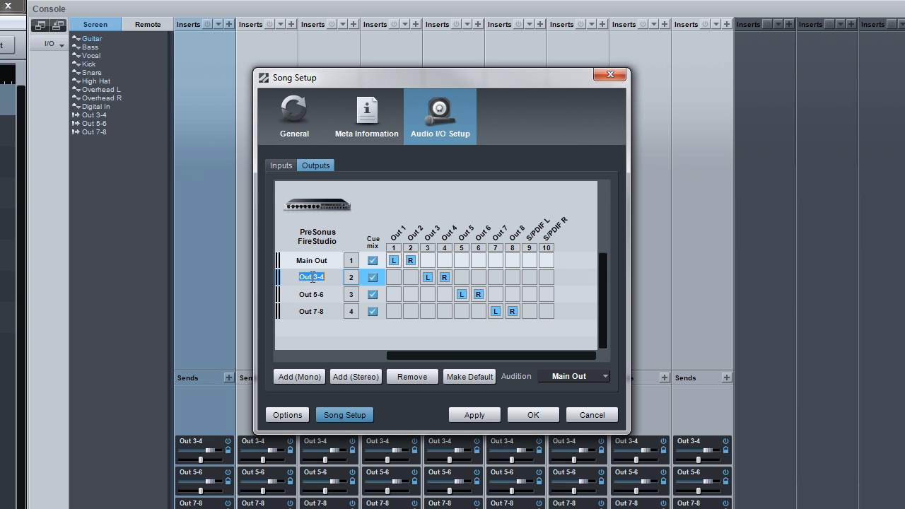
Rename Out 3-4, Out 5-6 and Out 7-8 to Guitar, Vocals and Drums
text(Guitar)
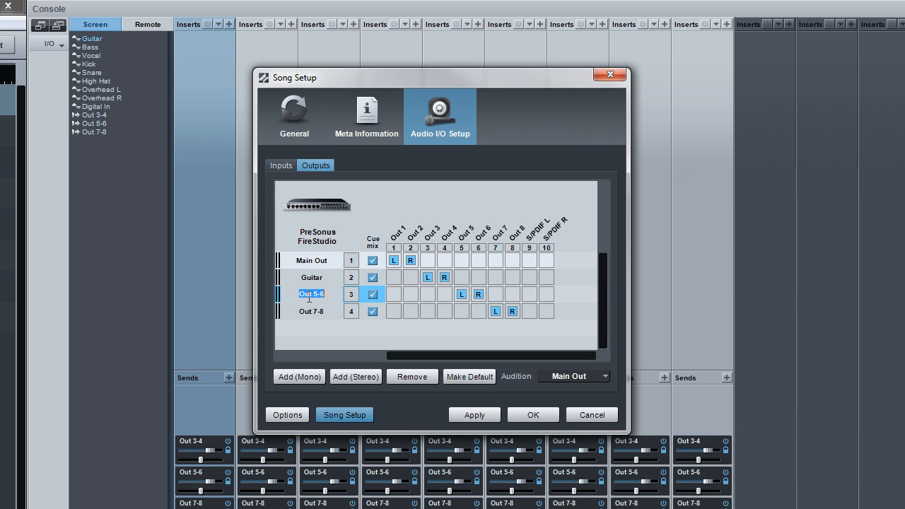
text(Vocals)
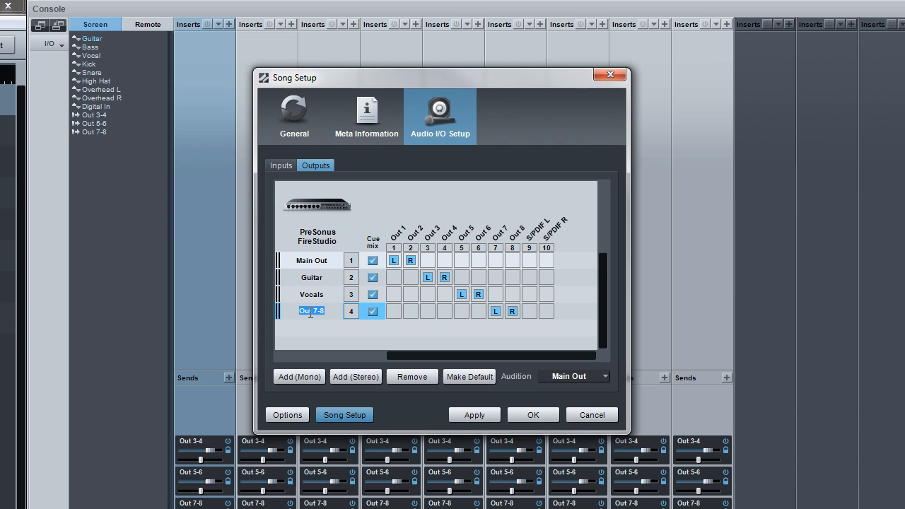
text(Drums)
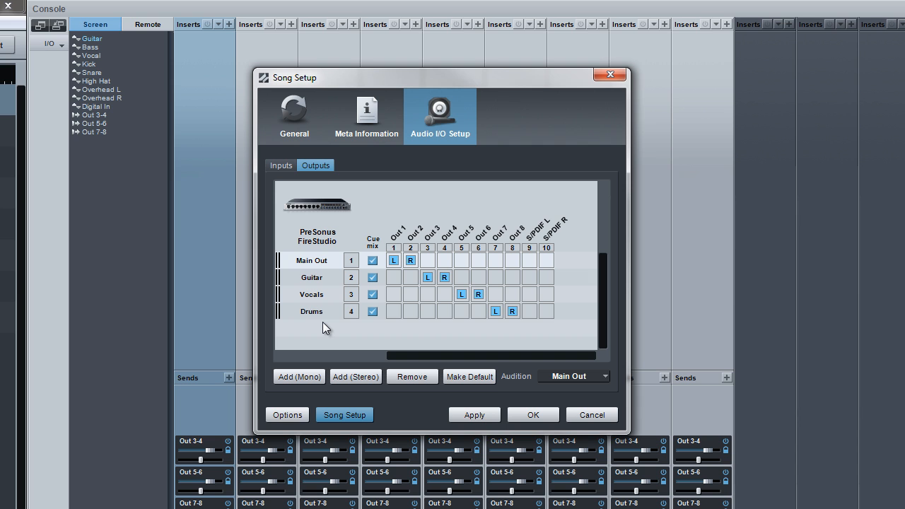
mouse_move(428, 252)
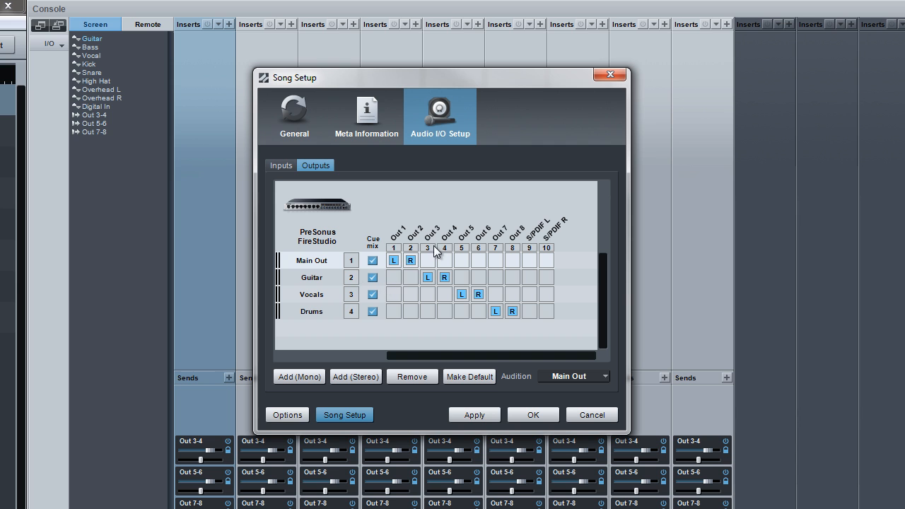
mouse_move(434, 286)
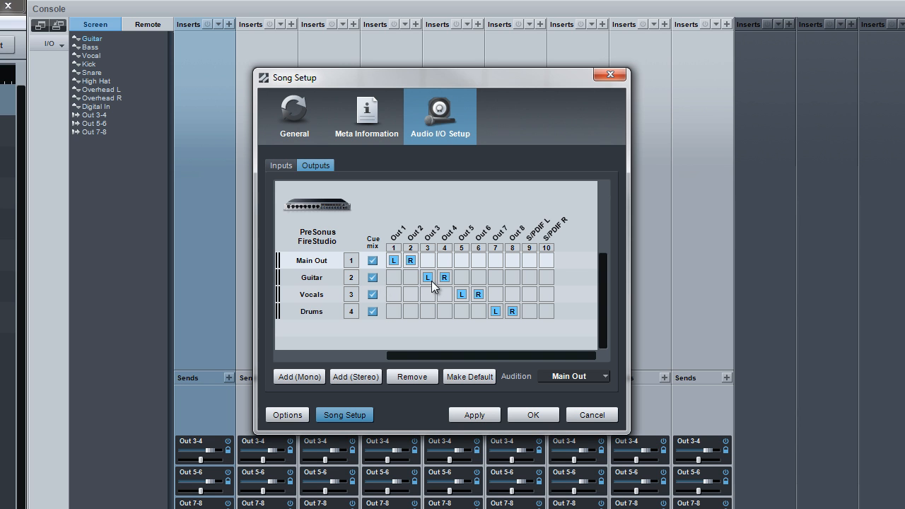
mouse_move(347, 308)
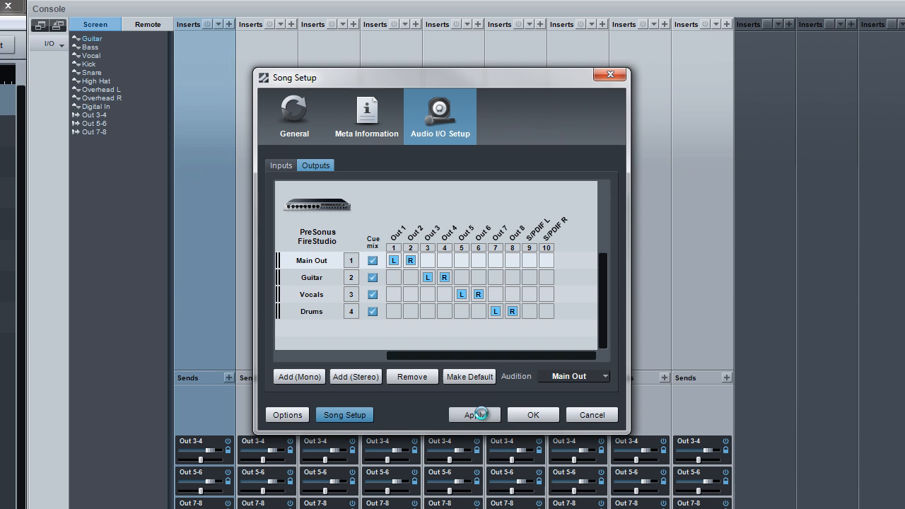
Apply and confirm the Guitar, Vocals and Drums cue-mix output configuration
click(475, 414)
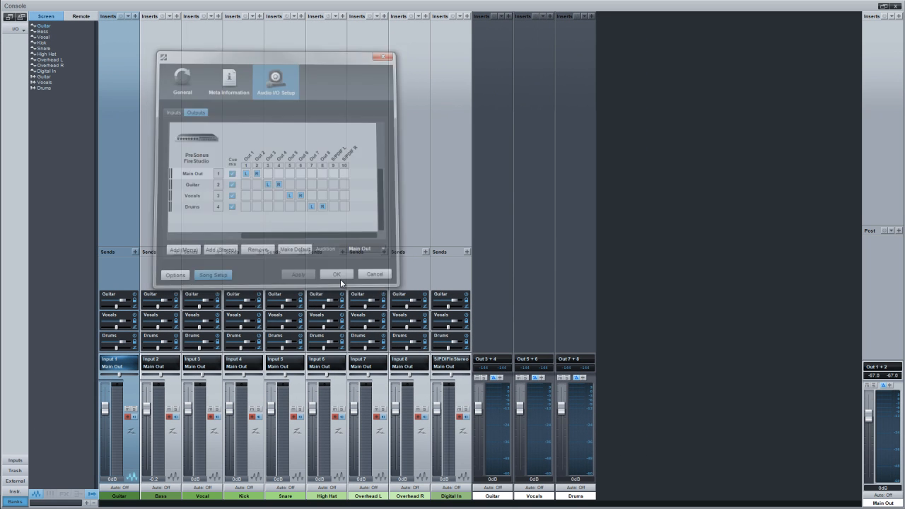
click(337, 274)
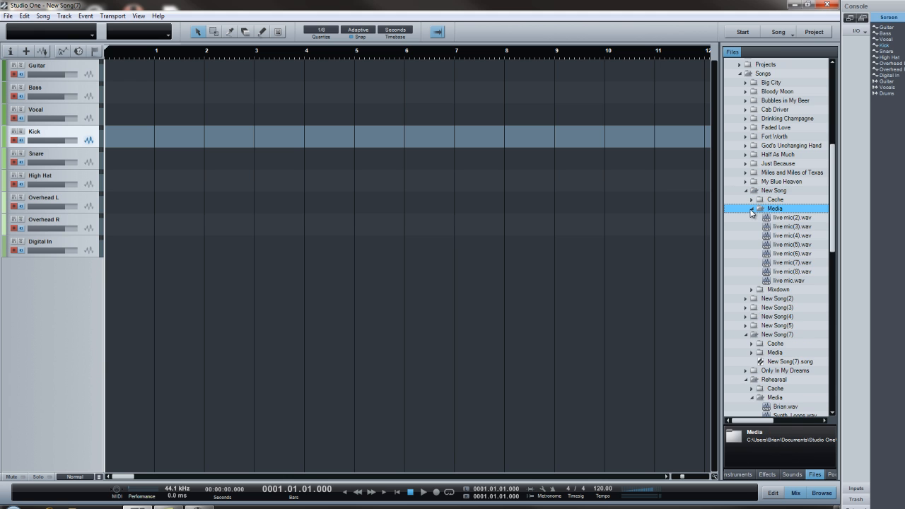
Drag live mic(2).wav from the song's Media folder onto the Guitar track
click(792, 217)
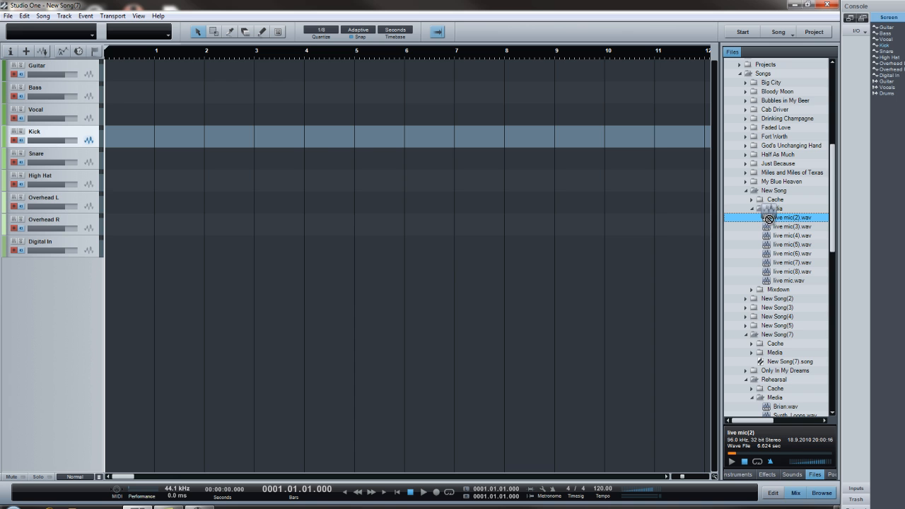
drag(769, 217, 113, 78)
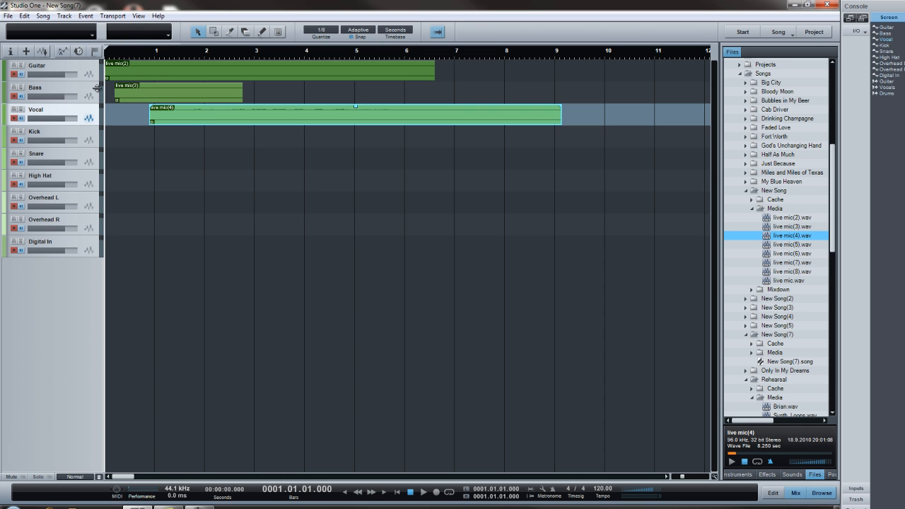
mouse_move(185, 126)
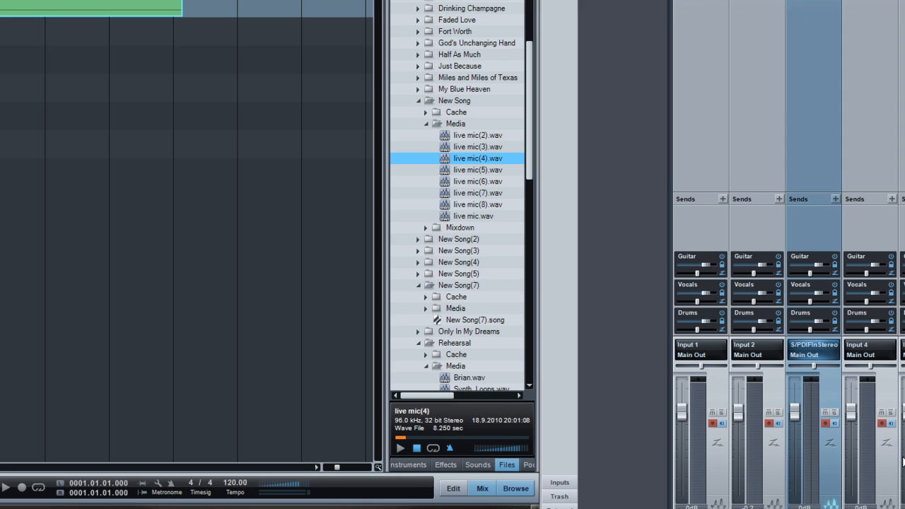
mouse_move(859, 492)
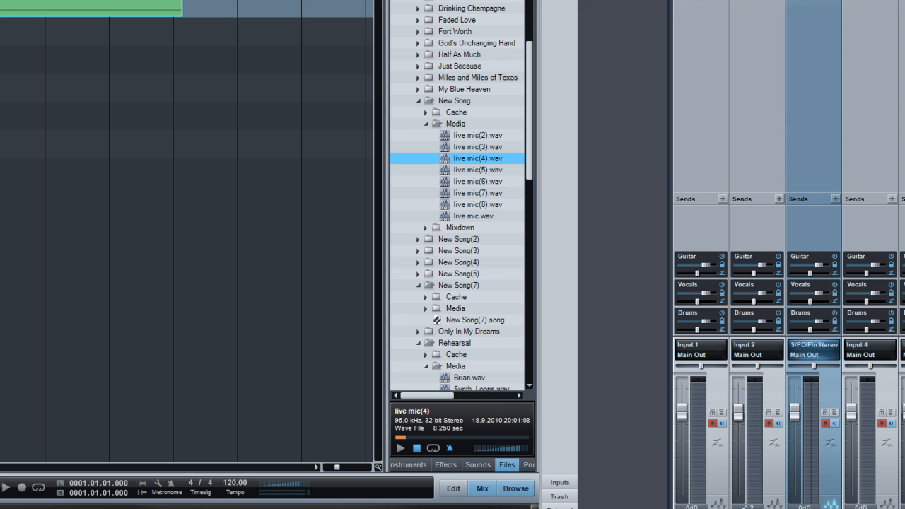
mouse_move(713, 274)
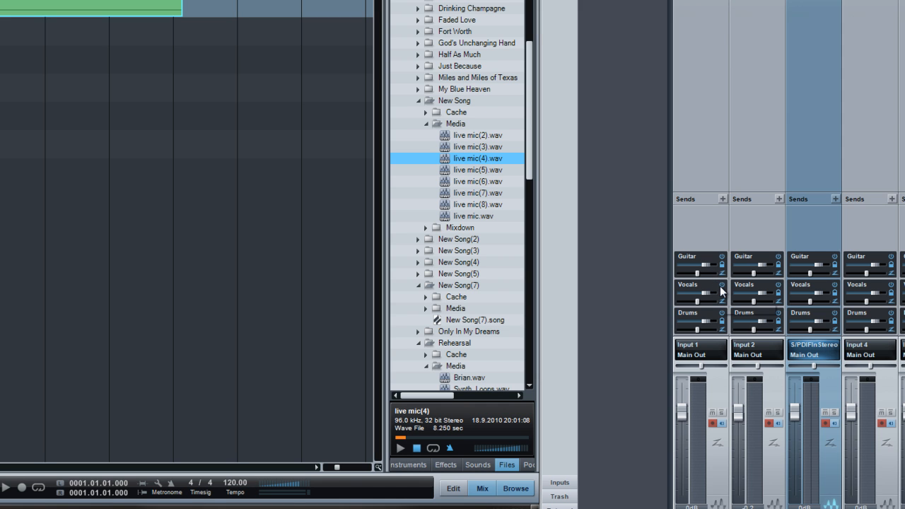
mouse_move(733, 258)
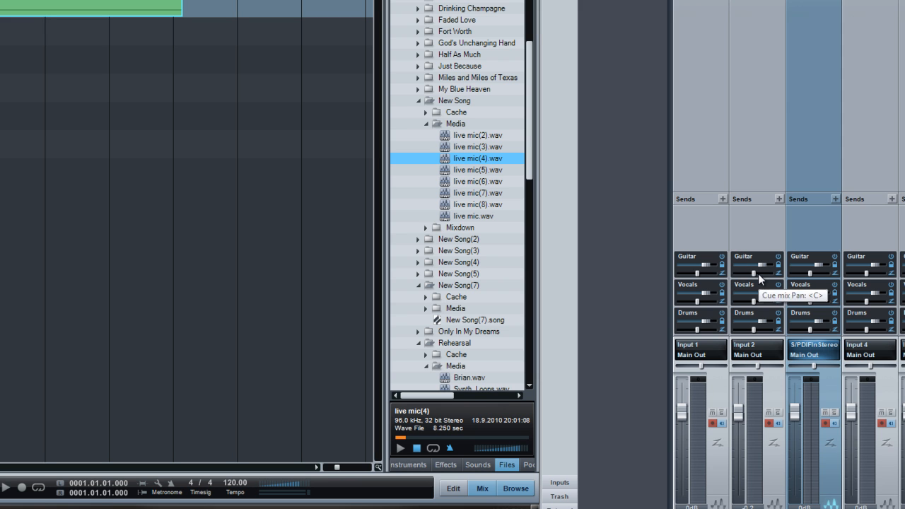
mouse_move(721, 218)
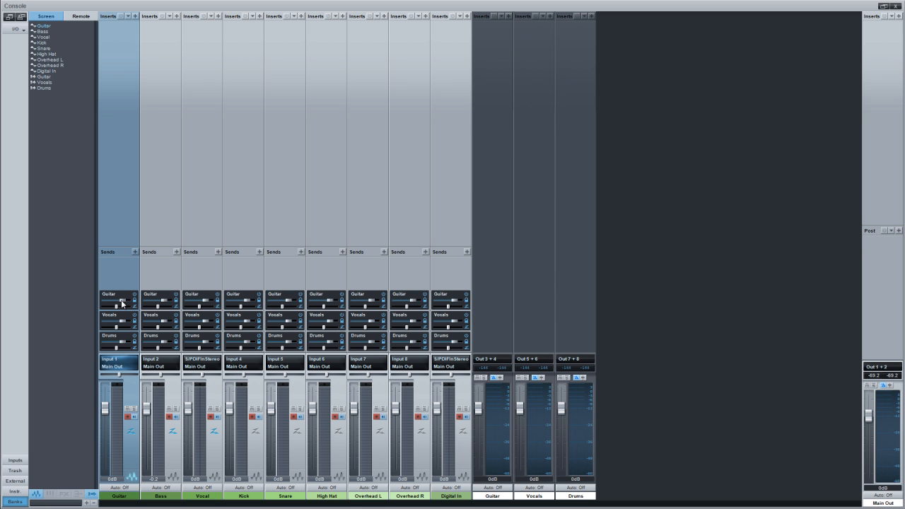
mouse_move(123, 303)
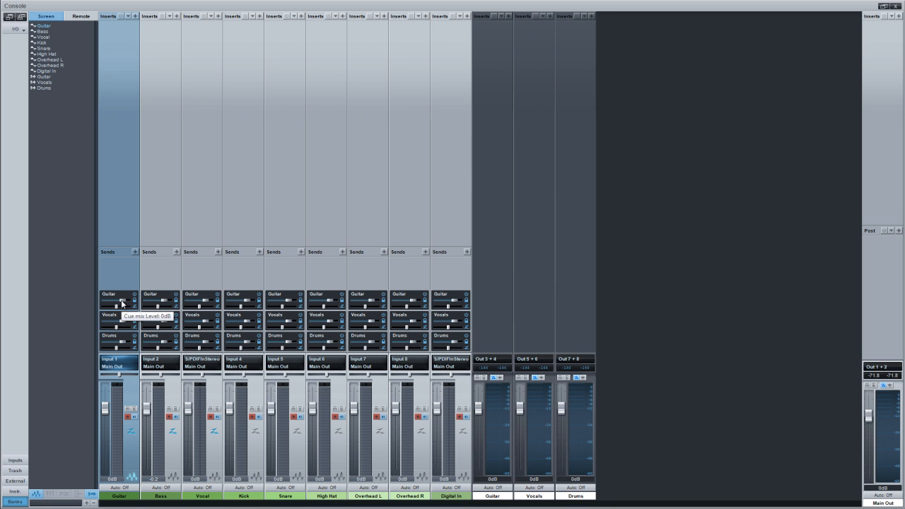
Adjust the Guitar and Vocal channels' send levels into the Guitar cue mix
drag(122, 301, 128, 297)
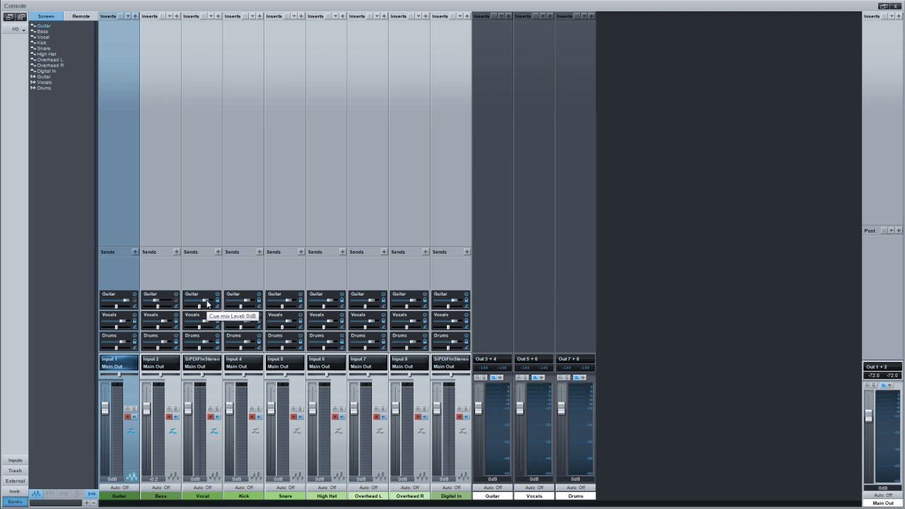
drag(202, 299, 201, 312)
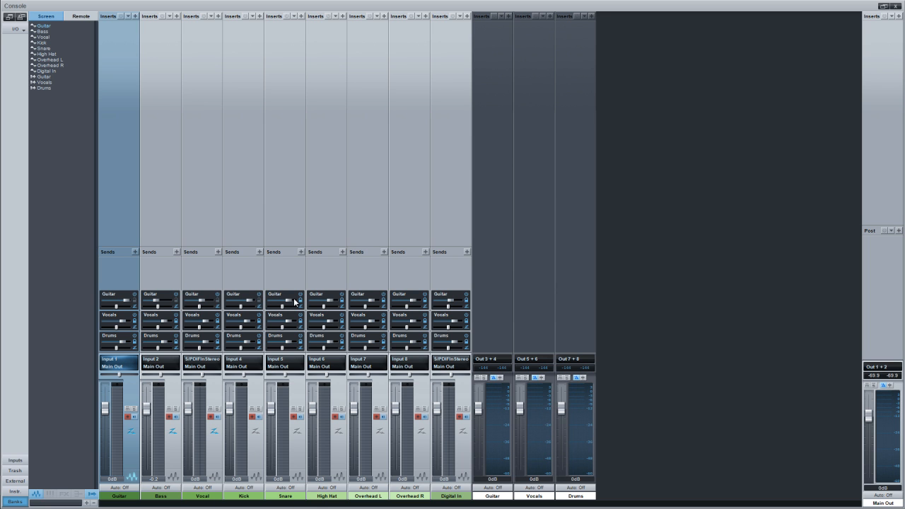
mouse_move(289, 303)
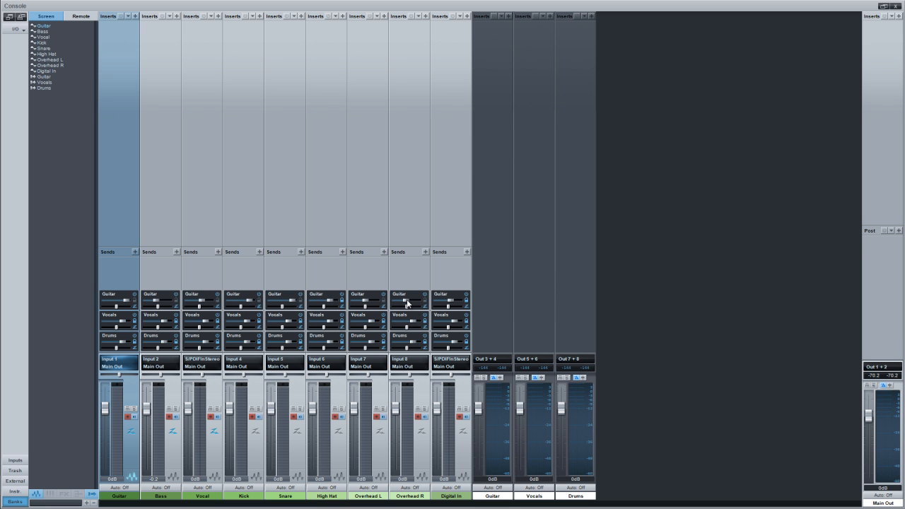
mouse_move(117, 310)
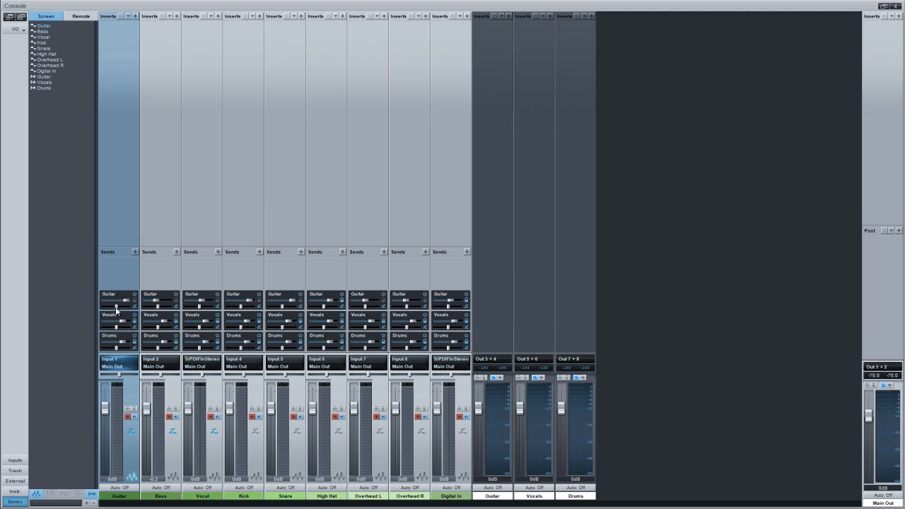
mouse_move(327, 306)
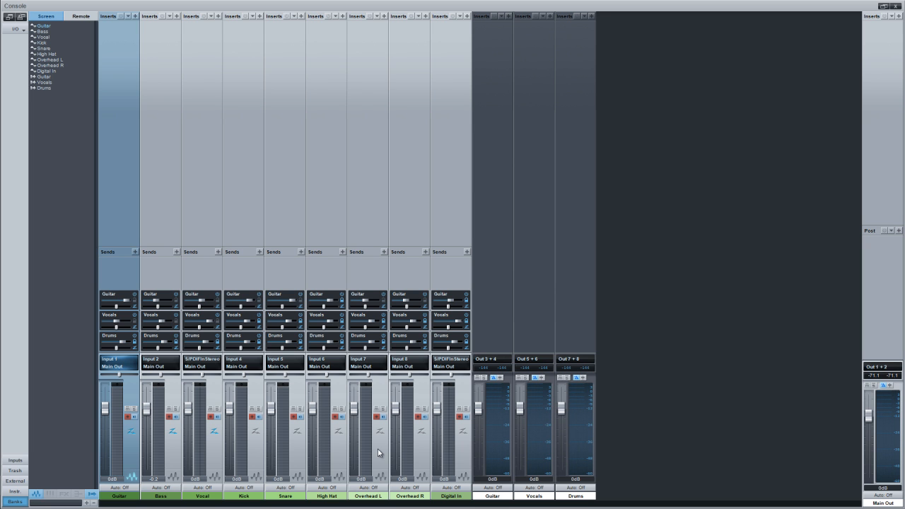
Group Overhead L and R and move their linked faders down and up to test
click(367, 363)
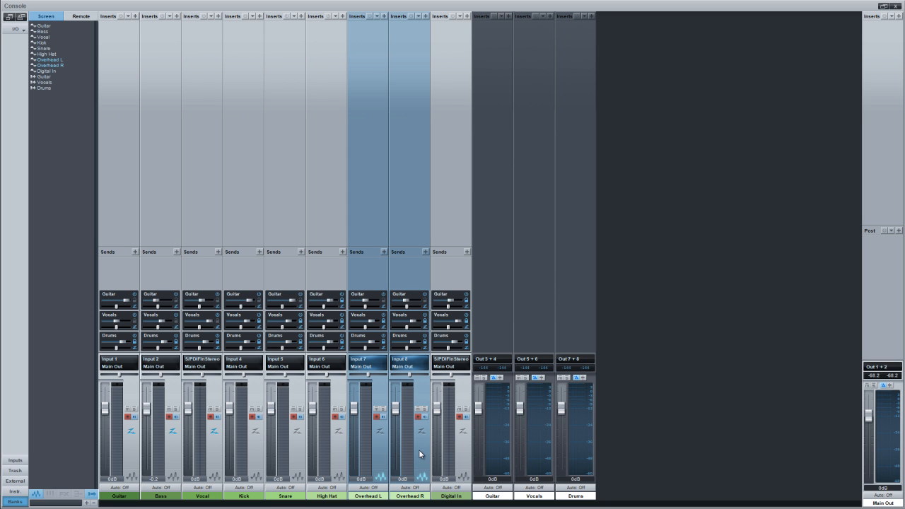
right_click(420, 453)
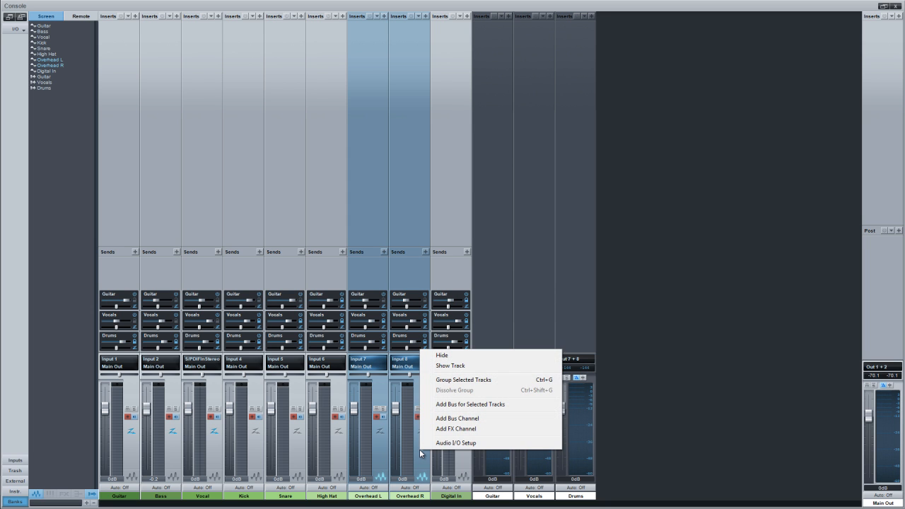
mouse_move(463, 380)
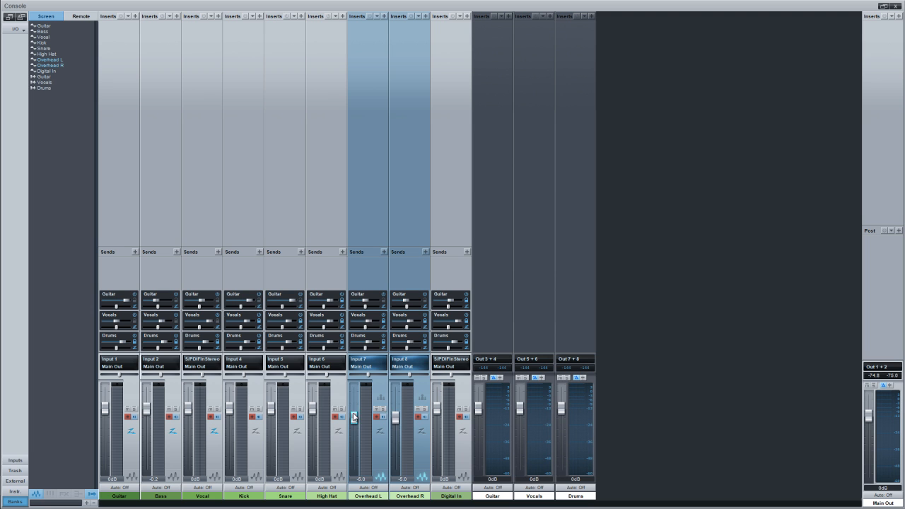
drag(354, 417, 357, 425)
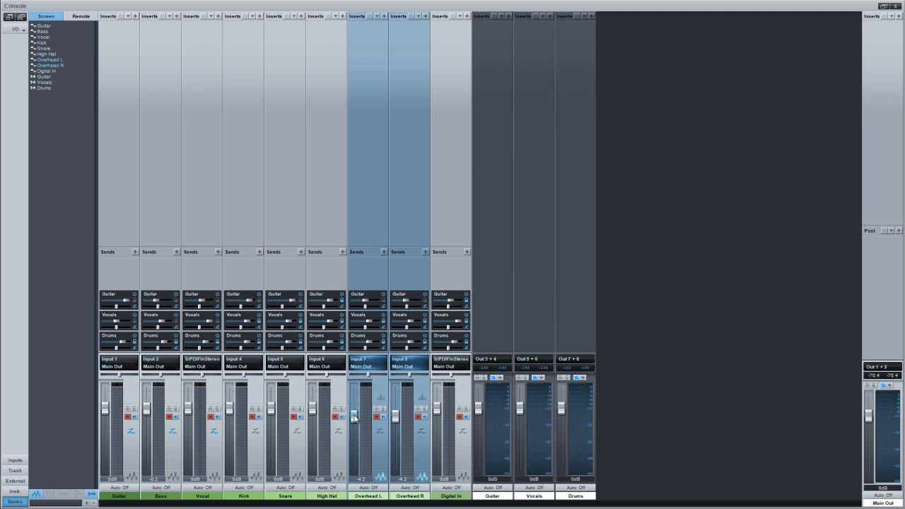
drag(355, 418, 355, 407)
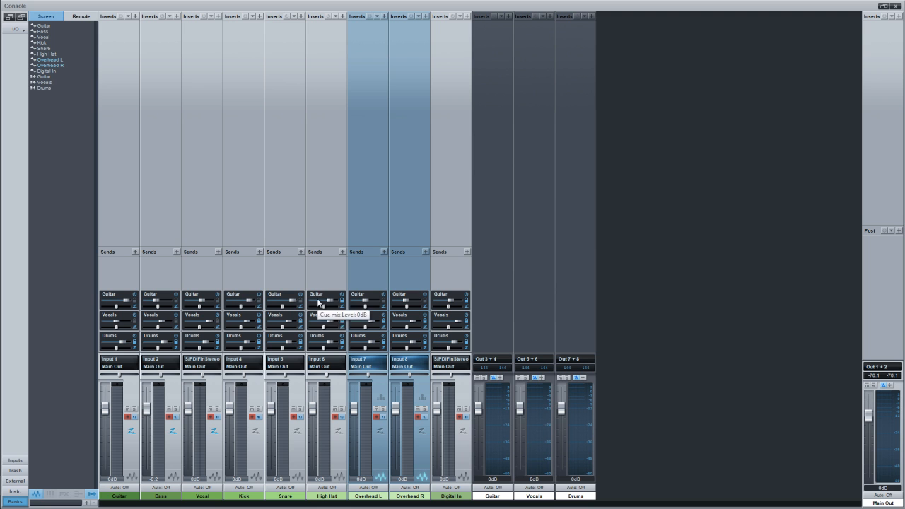
mouse_move(69, 219)
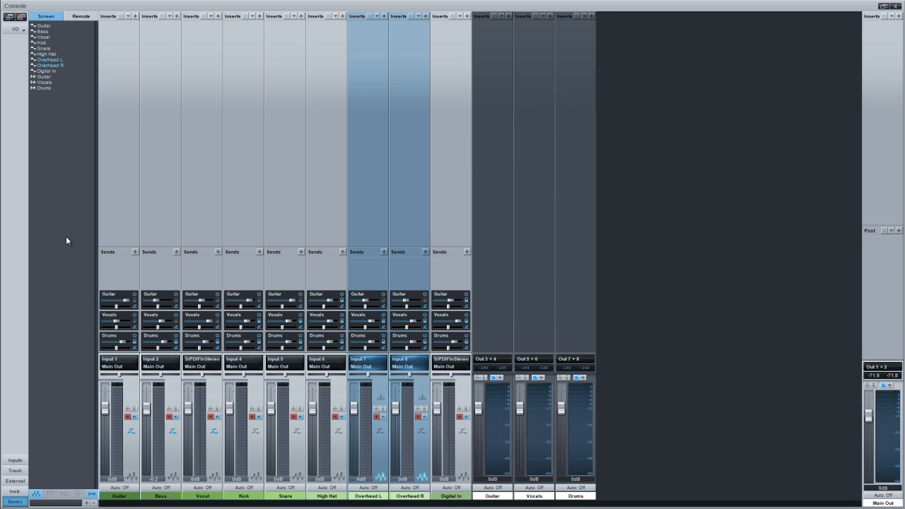
mouse_move(26, 431)
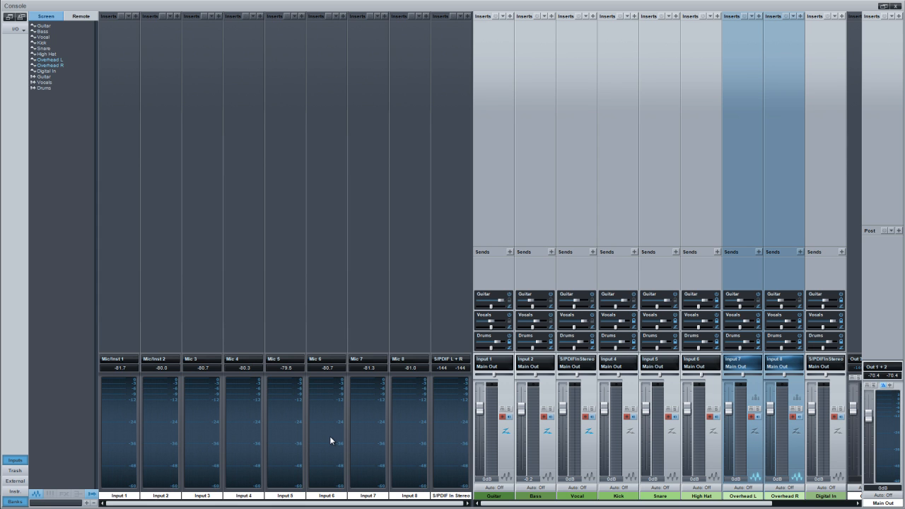
mouse_move(146, 454)
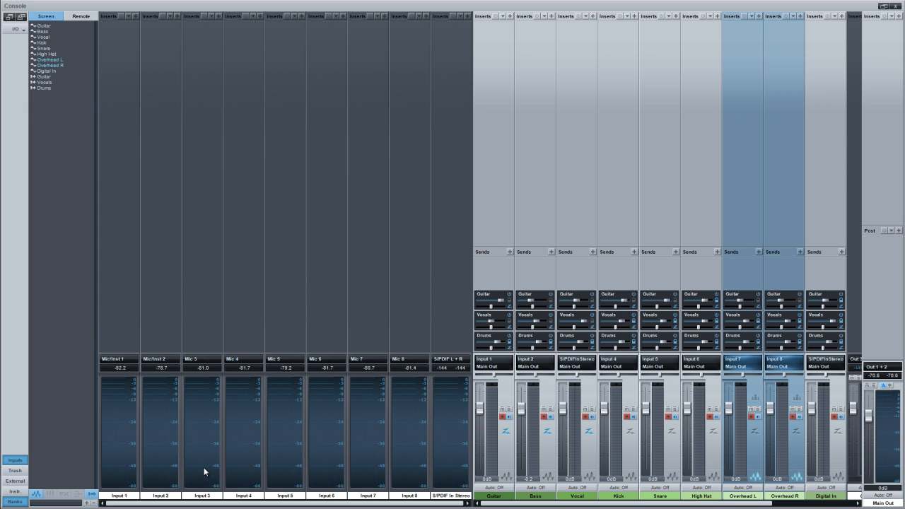
mouse_move(360, 461)
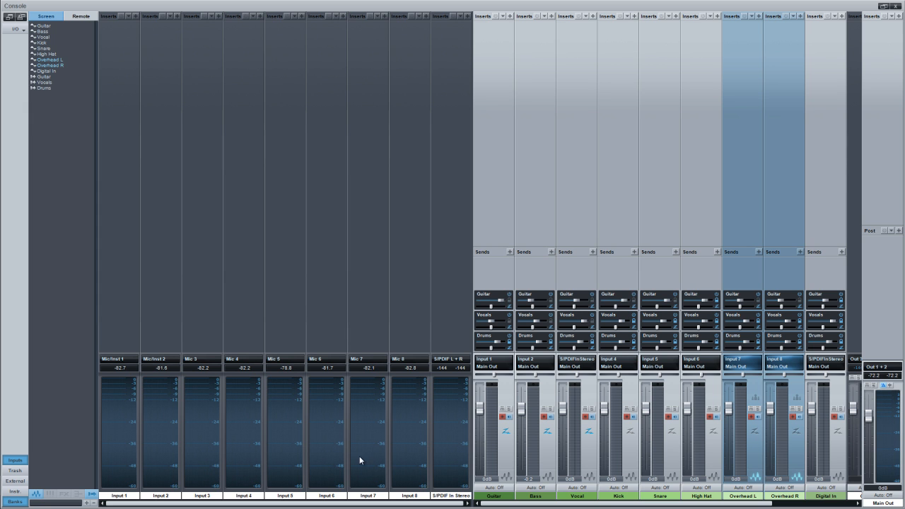
mouse_move(372, 459)
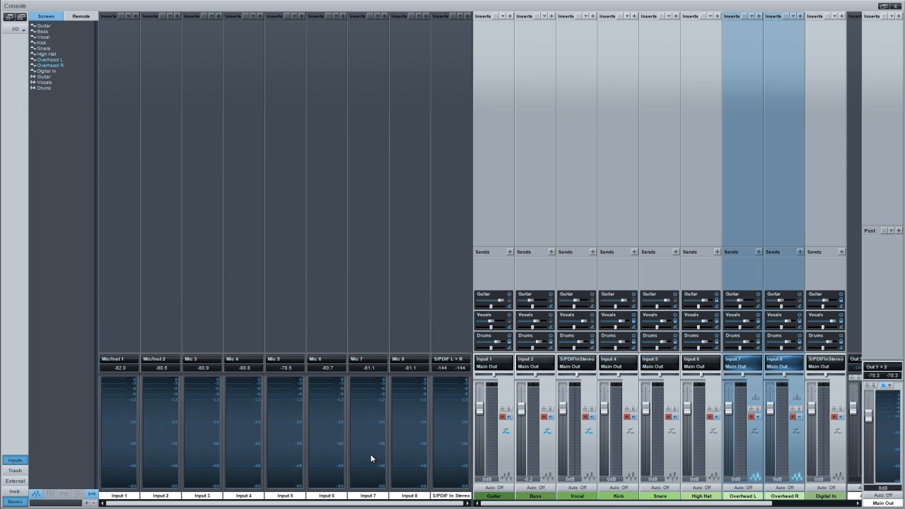
mouse_move(409, 458)
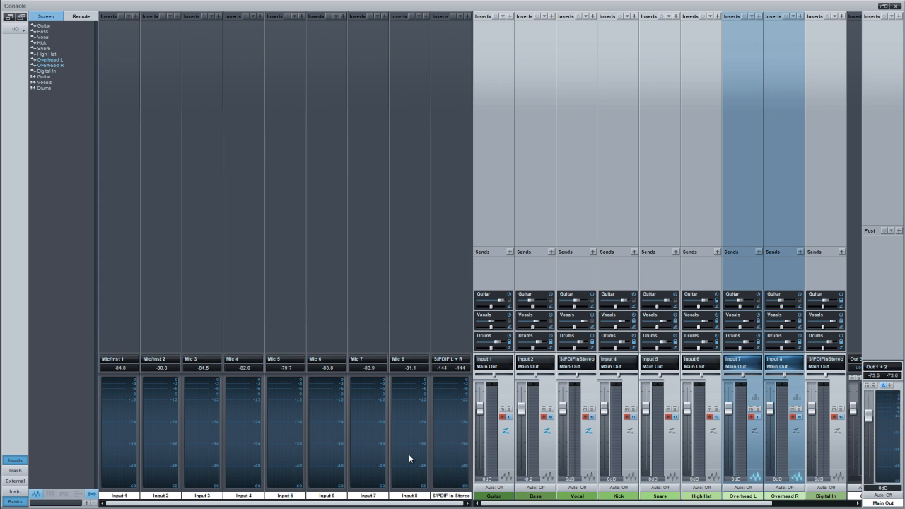
mouse_move(401, 457)
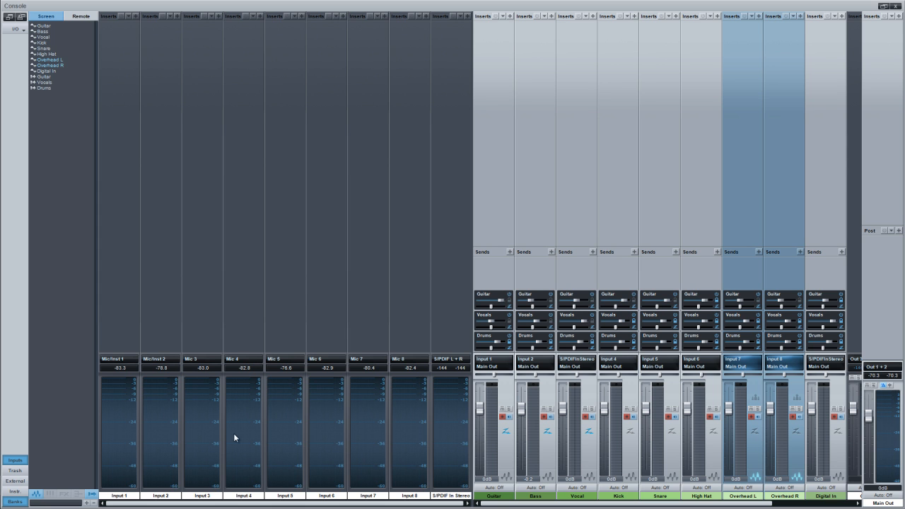
mouse_move(289, 437)
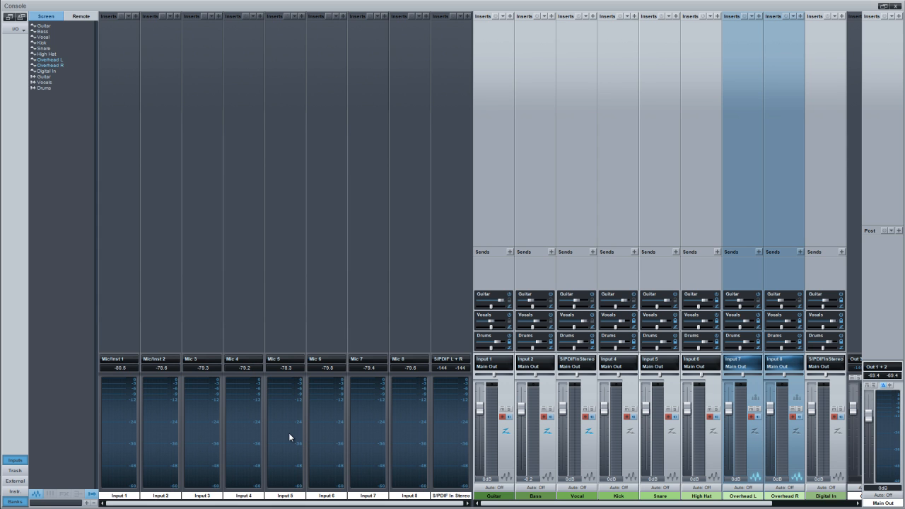